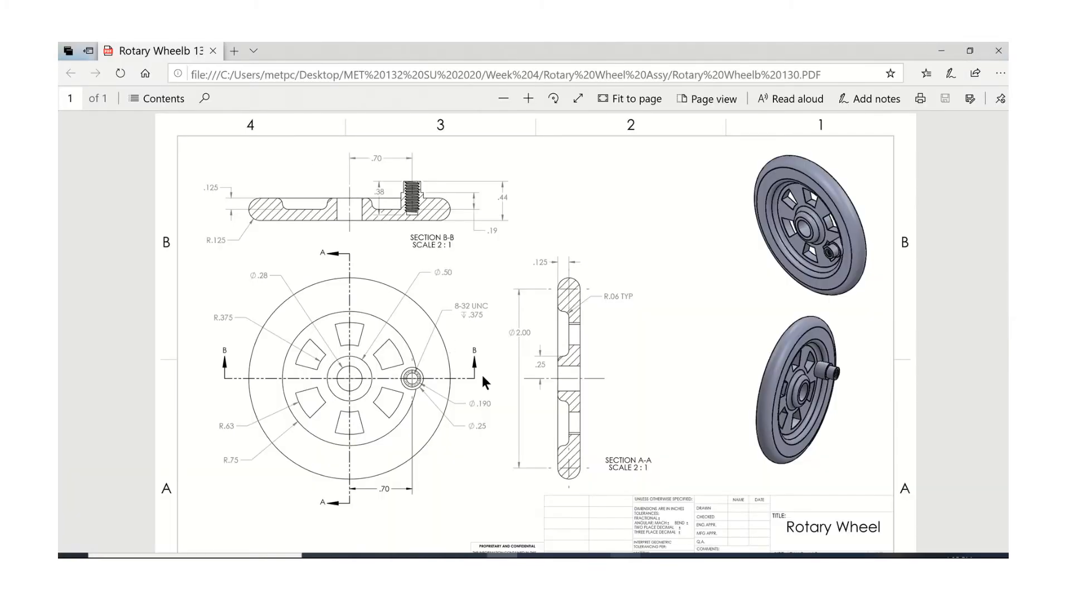
Step: Review the Rotary Wheel drawing and bring up Threaded Fastener Dimensions.pdf in a second tab
scroll("down", 3)
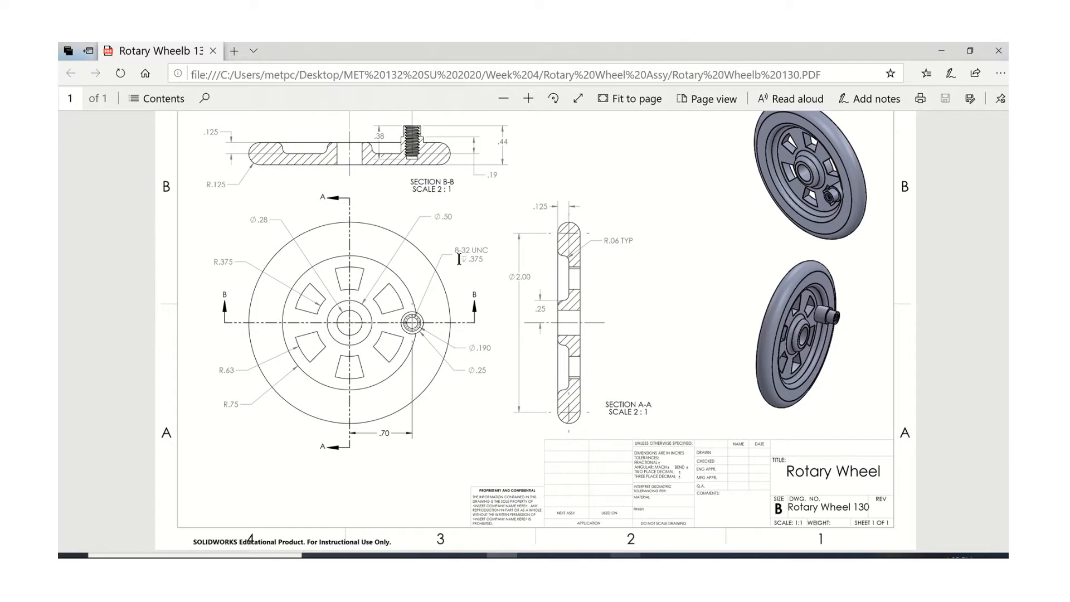
mouse_move(415, 156)
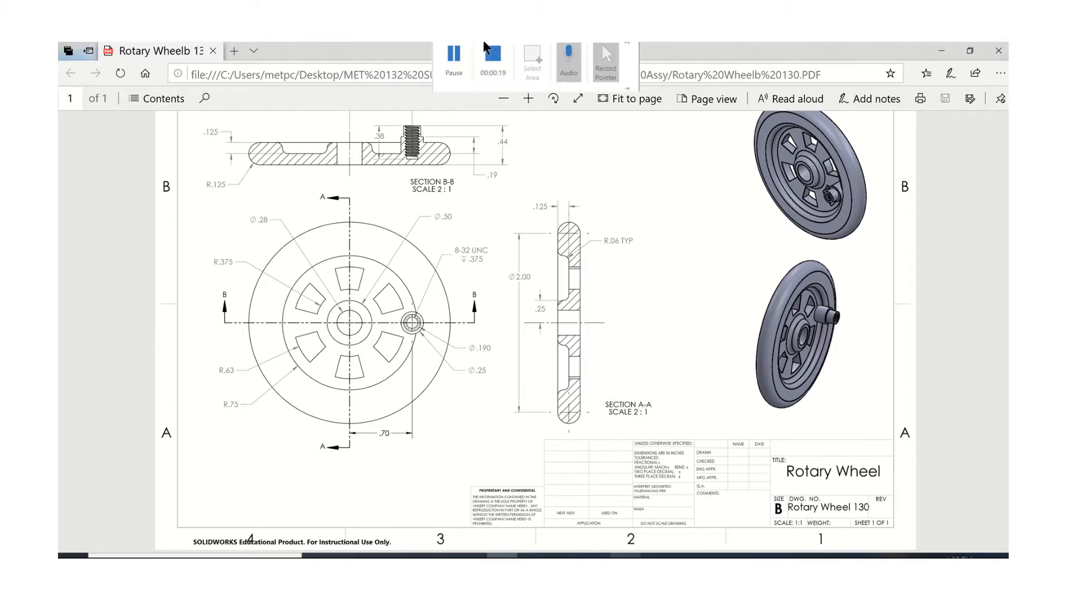
left_click(452, 60)
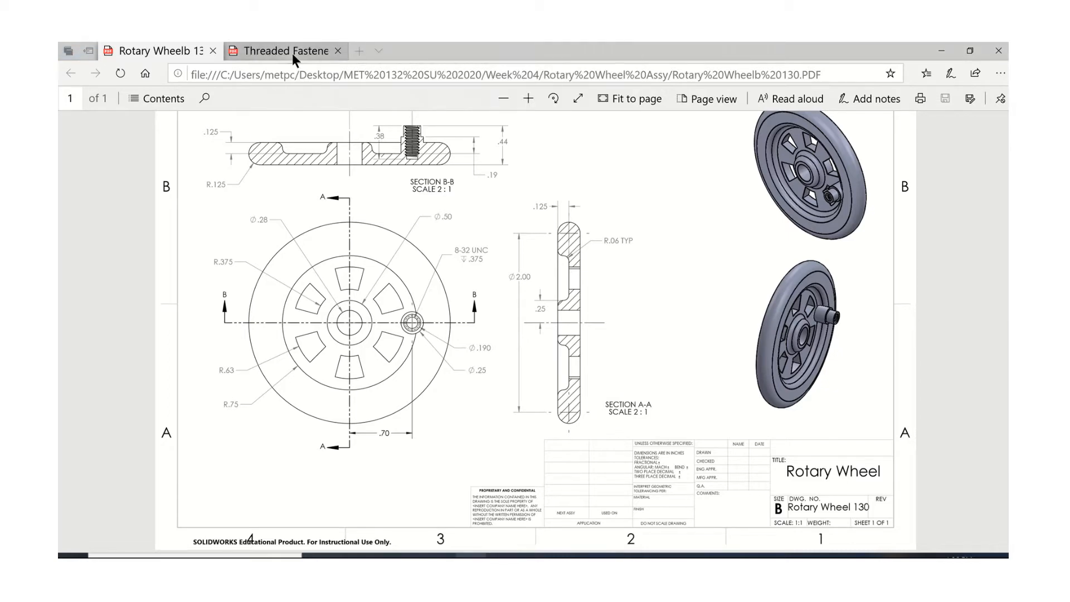
Step: Show the Threaded Fastener Dimensions PDF and read the 8-32 row of the Tap Drill Chart
left_click(280, 50)
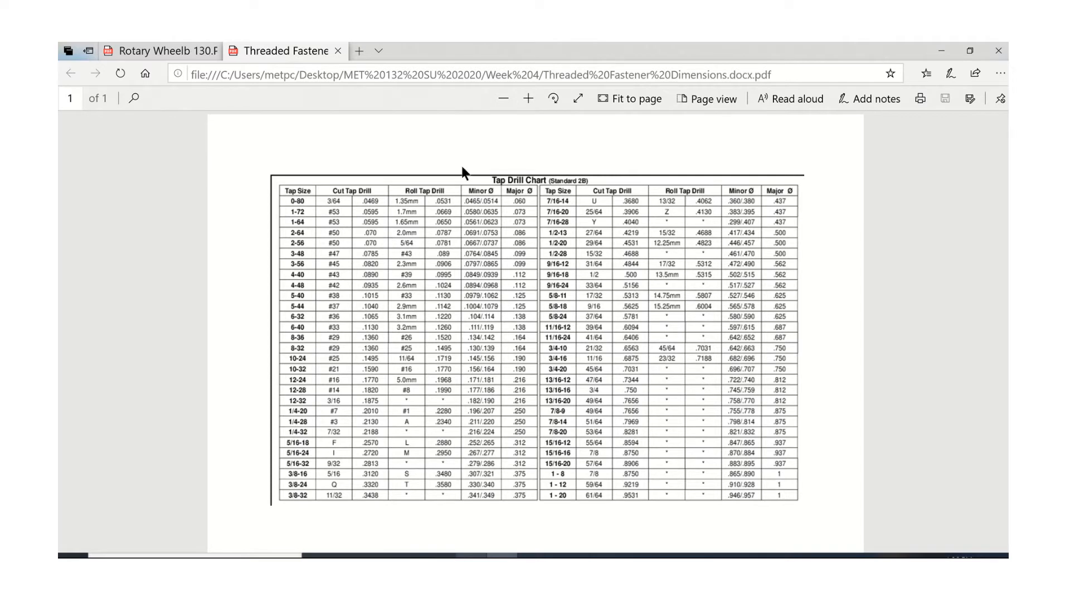
mouse_move(398, 237)
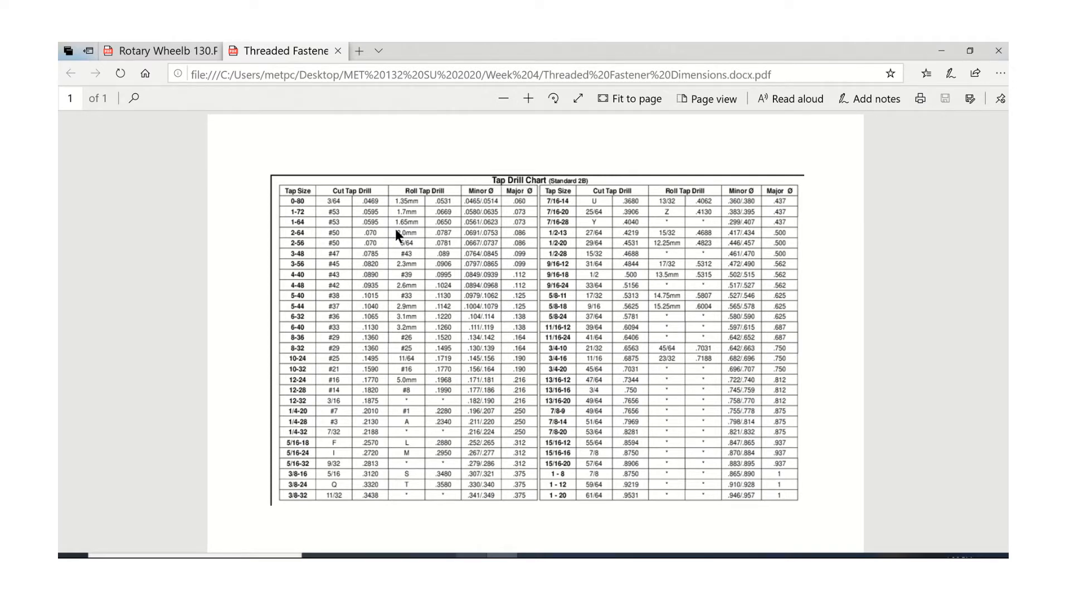
mouse_move(307, 270)
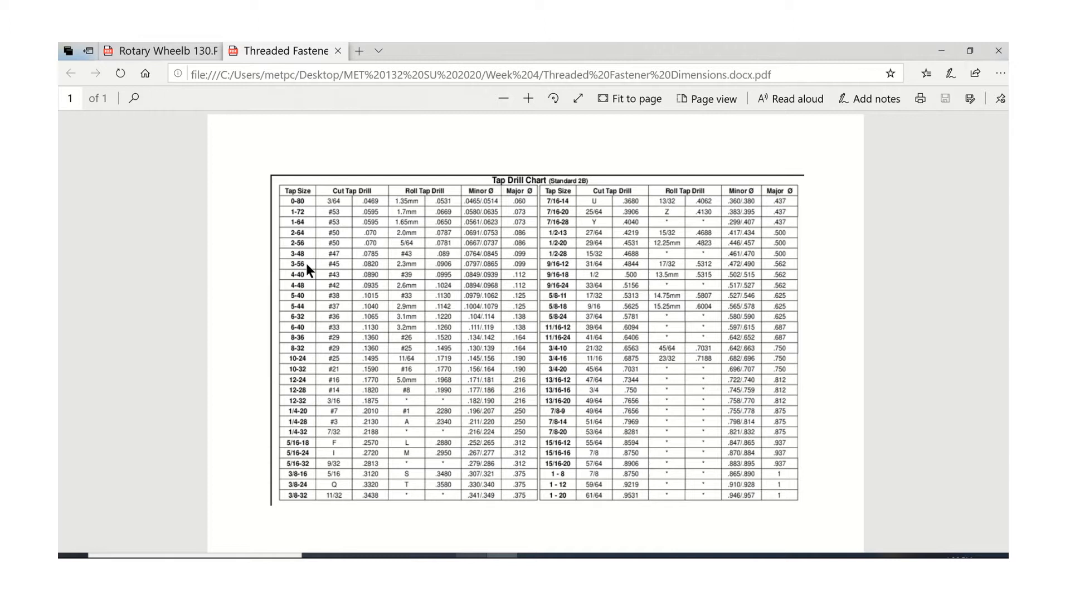
mouse_move(304, 324)
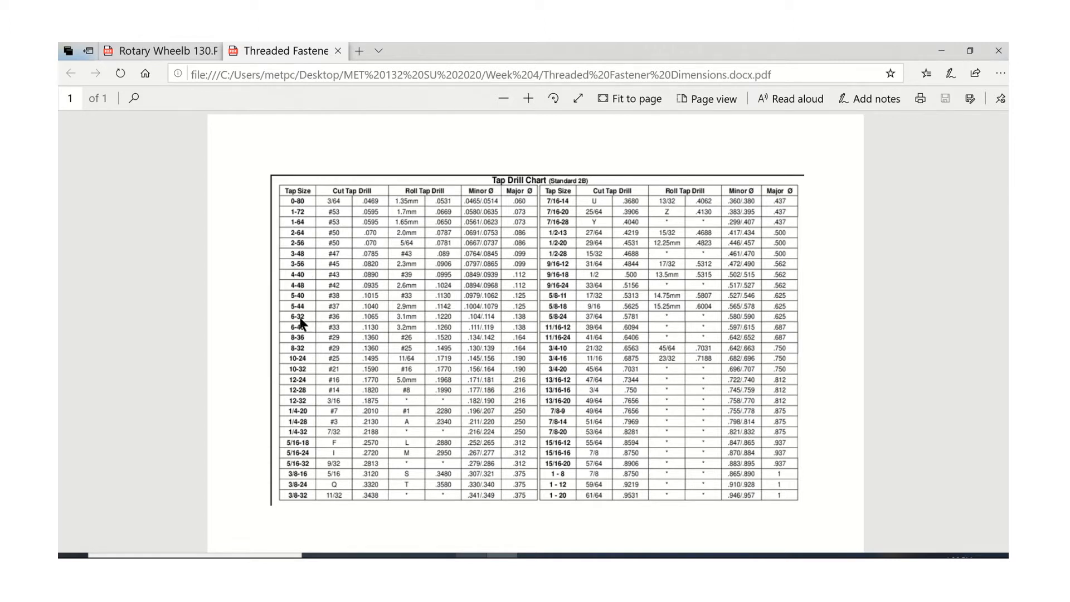
mouse_move(360, 353)
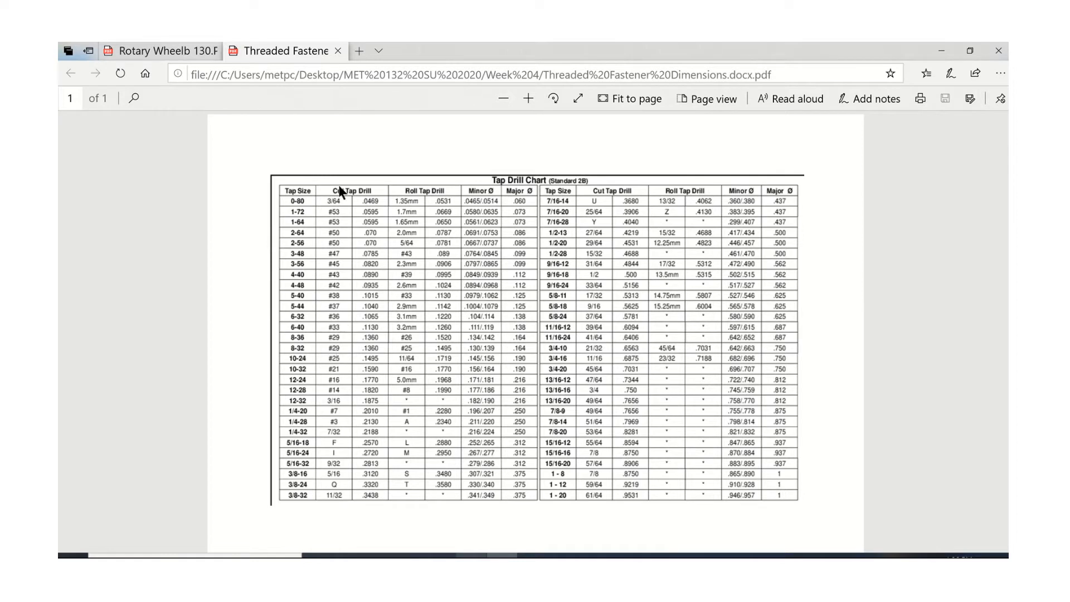
mouse_move(361, 351)
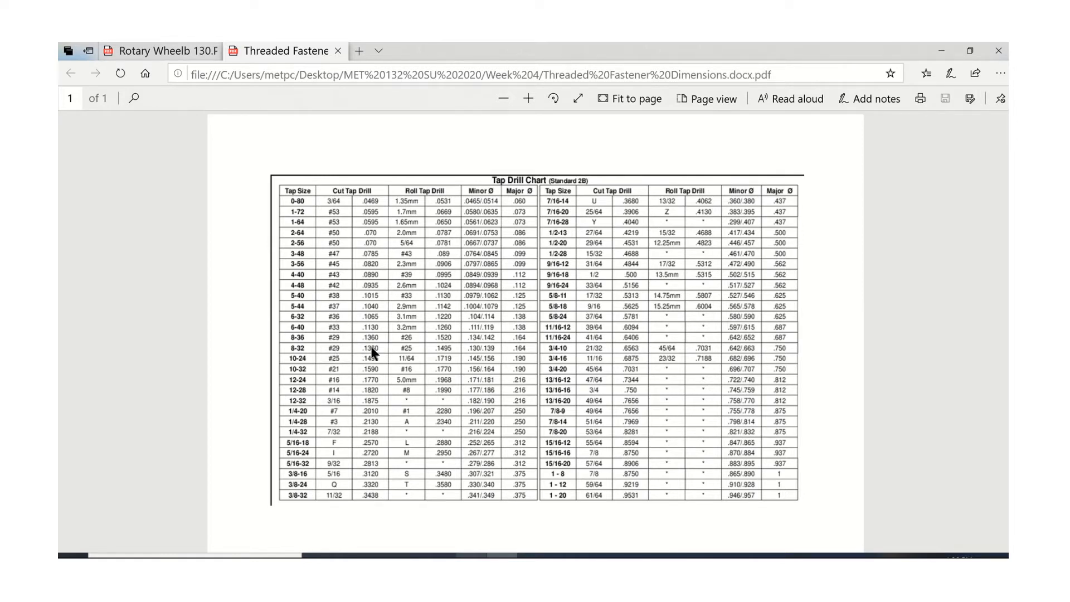
mouse_move(450, 356)
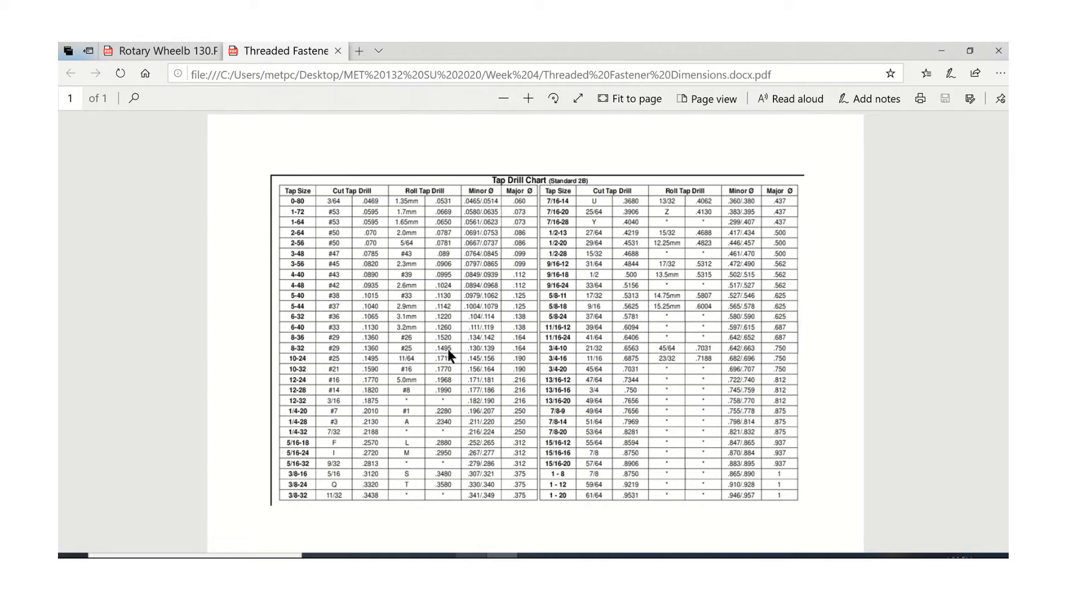
mouse_move(444, 355)
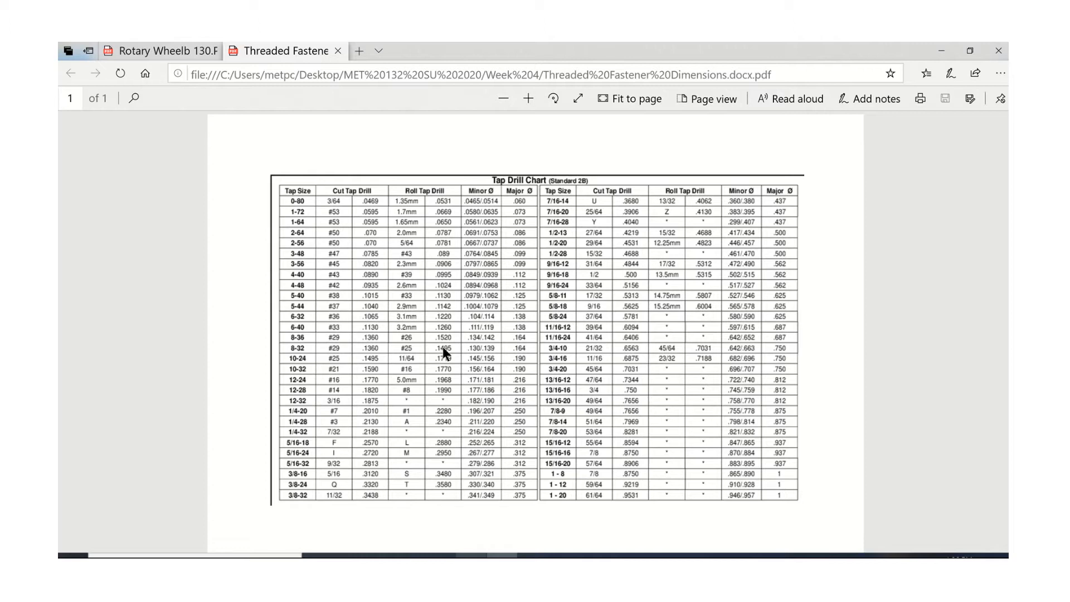
mouse_move(376, 354)
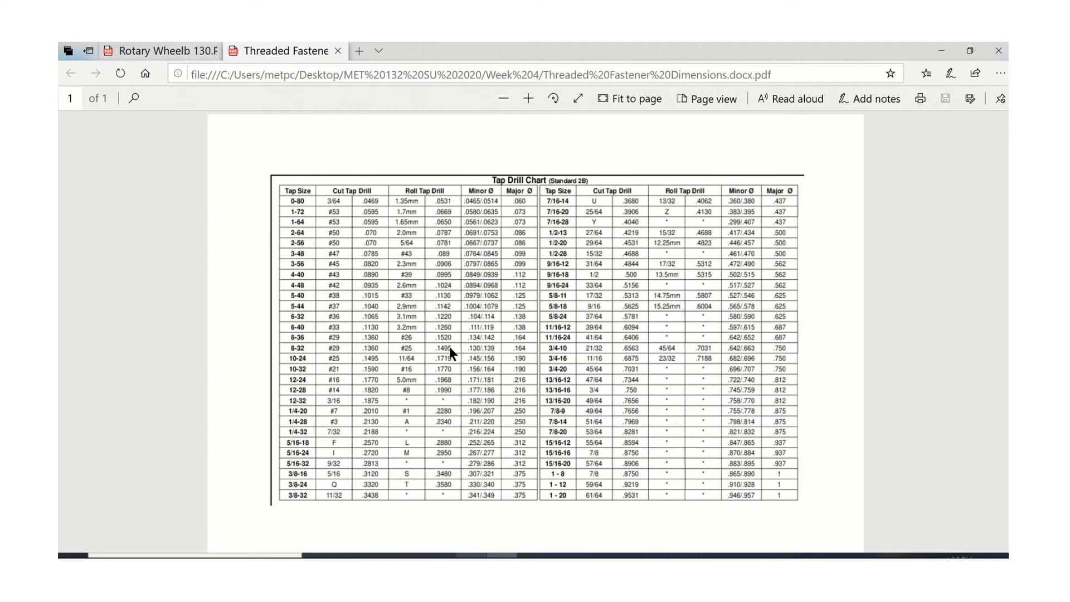
Step: Return to the Rotary Wheel drawing to check the 8-32 UNC hole callout
left_click(160, 50)
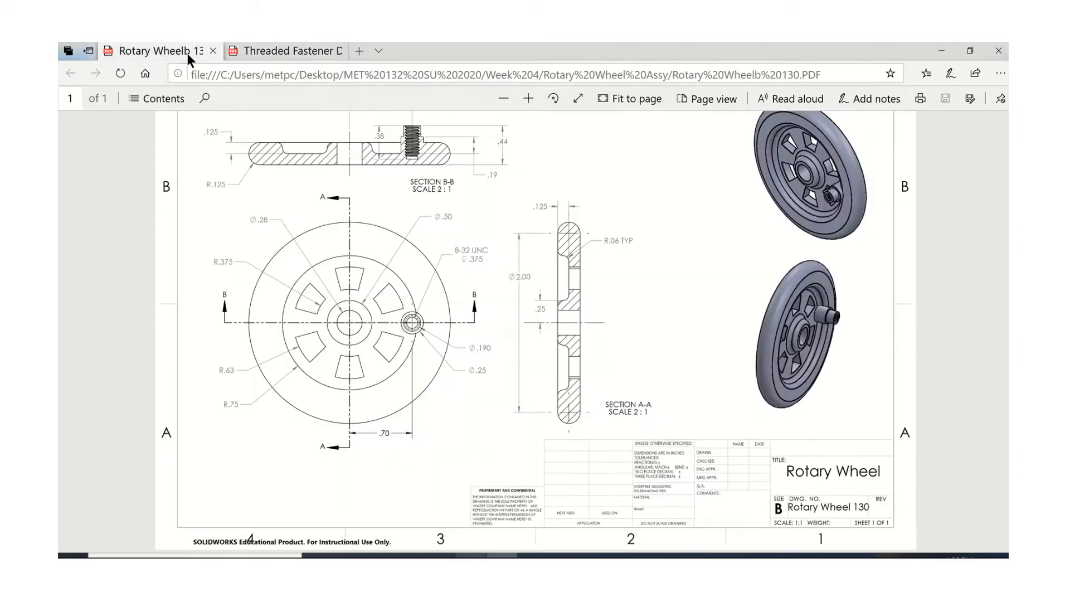
mouse_move(416, 333)
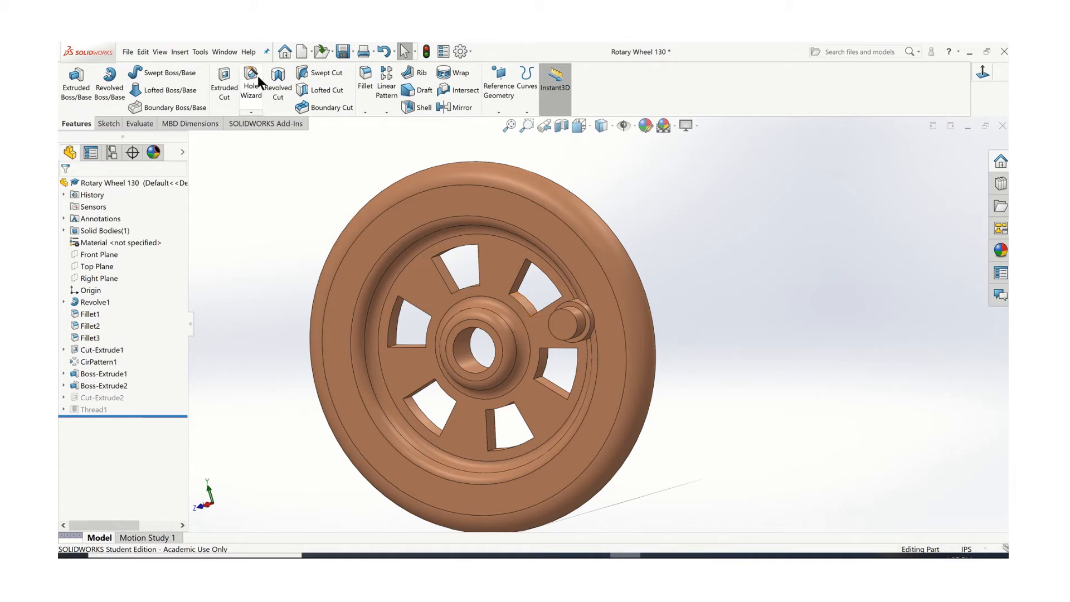
Step: Start a Hole Wizard bottoming tapped hole, ANSI Inch #8-32, with thread depth .375
left_click(251, 81)
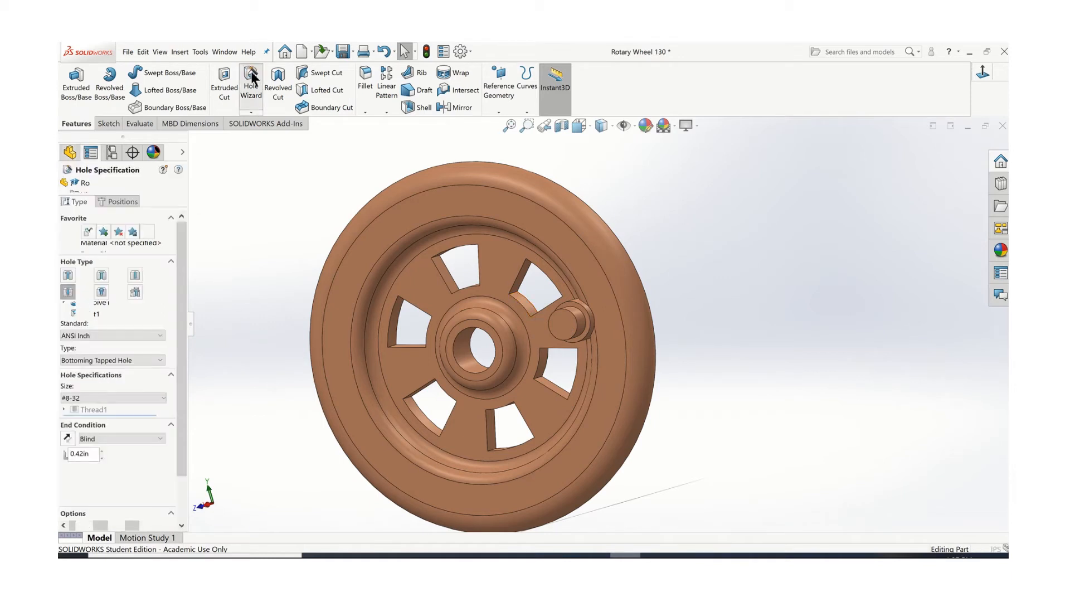
left_click(68, 298)
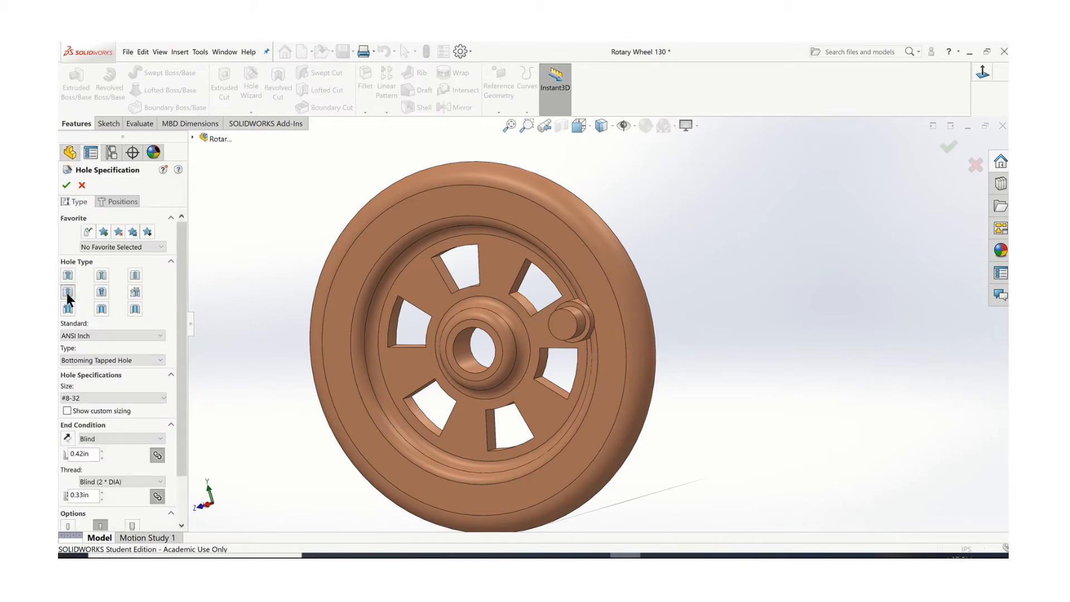
mouse_move(68, 293)
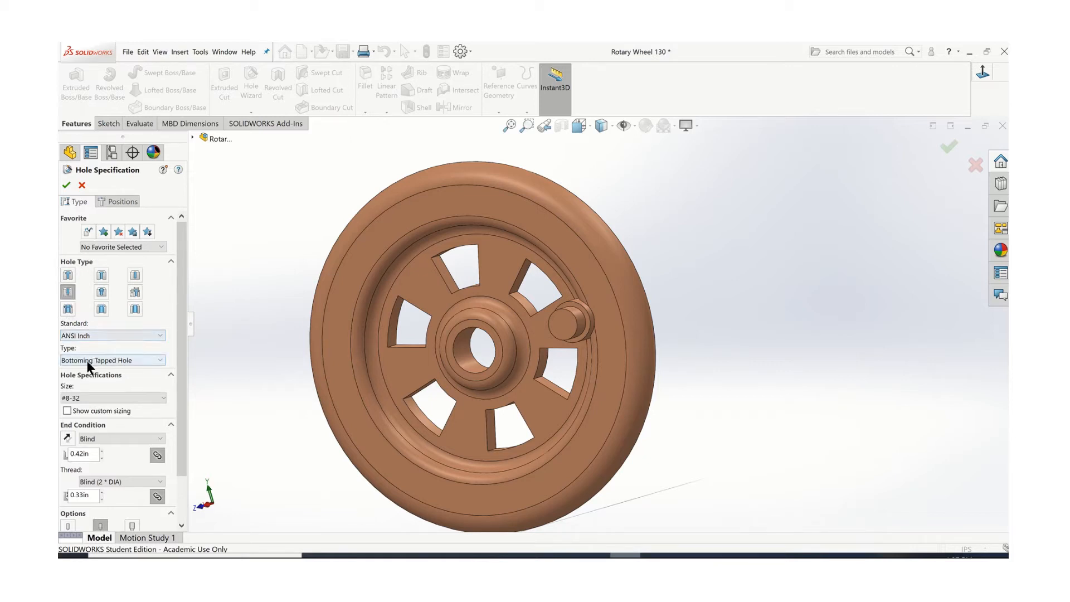
left_click(112, 398)
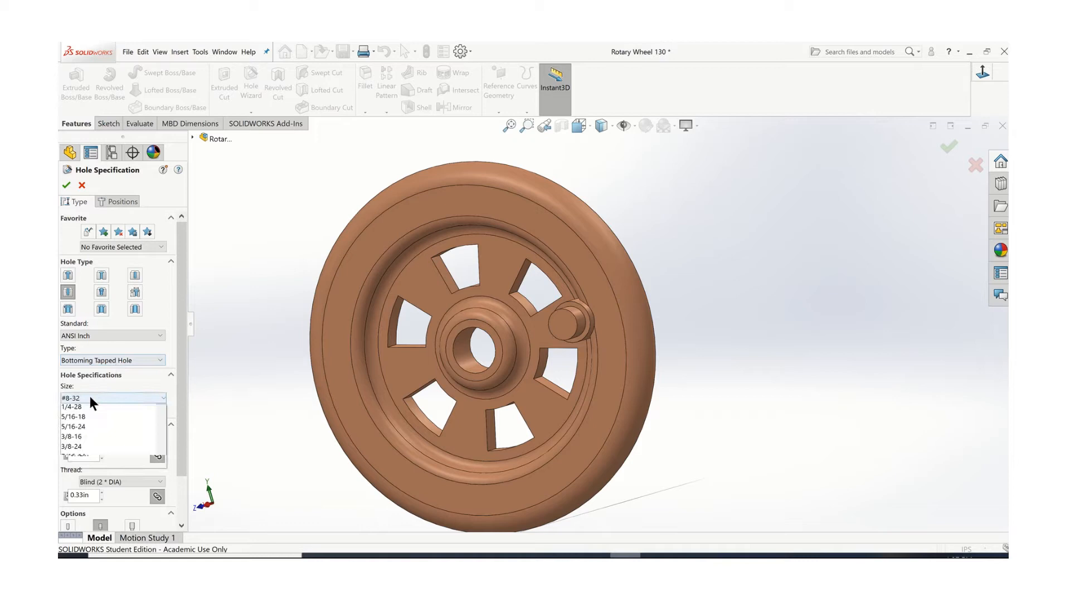
left_click(72, 398)
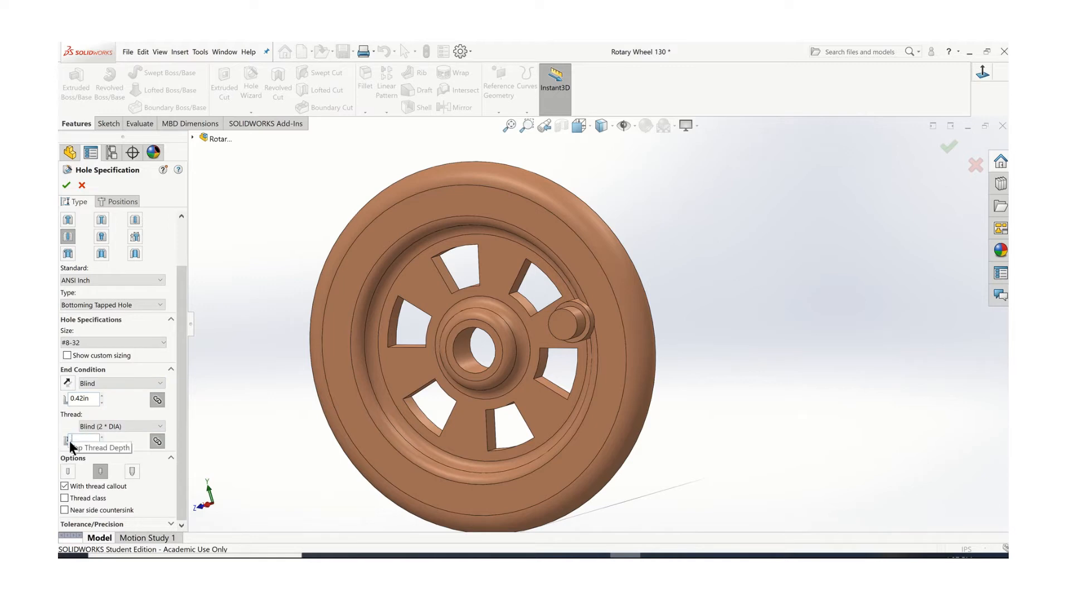
type(".375")
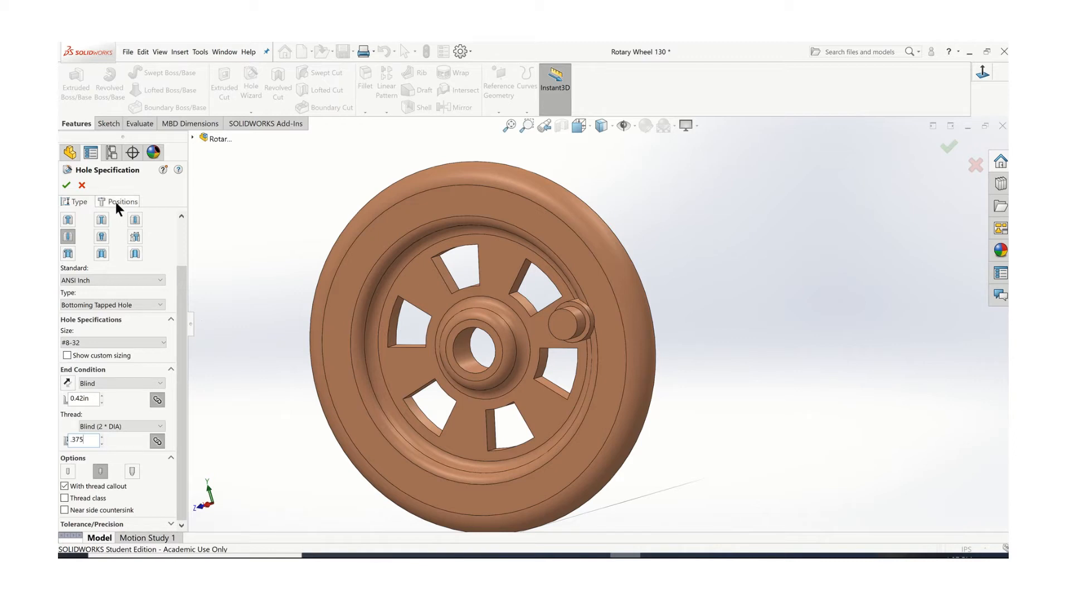
Step: Place the tapped hole on the boss face, snapped to the boss centre, and confirm it as Tapped Hole3
left_click(122, 202)
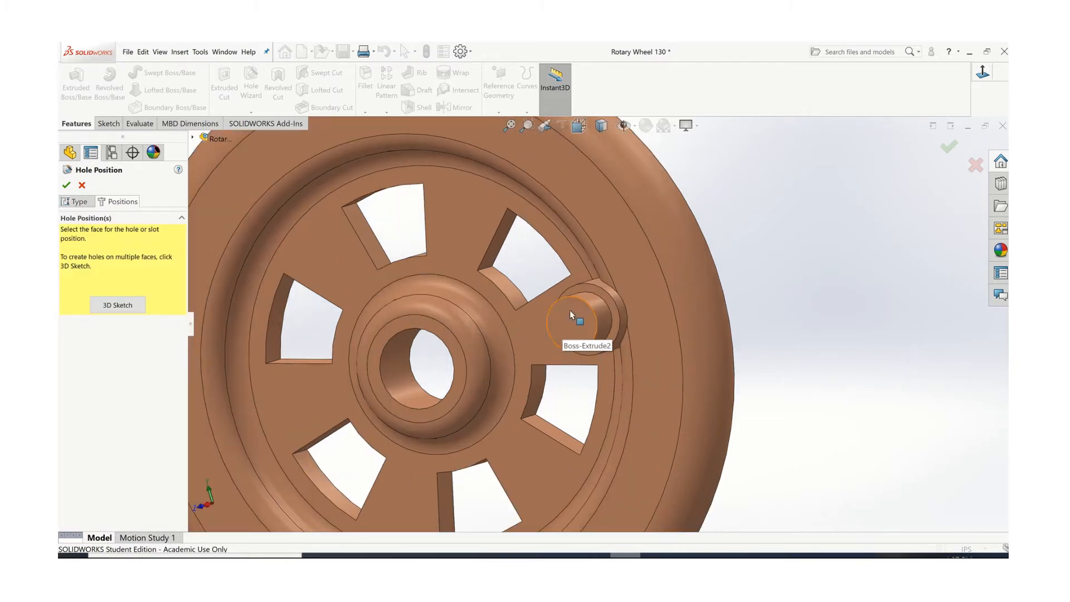
left_click(576, 321)
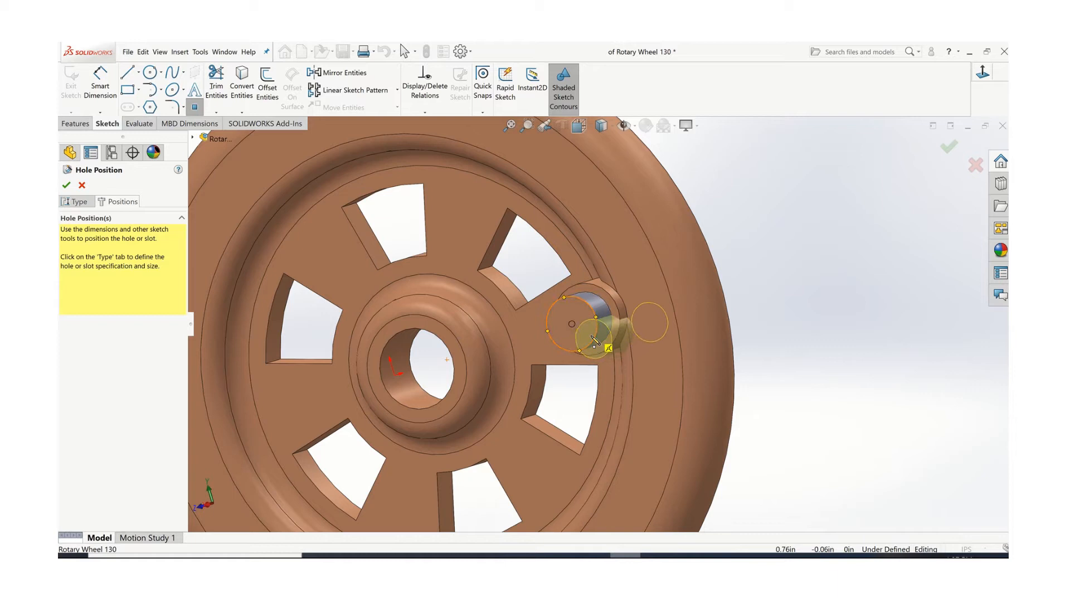
left_click_drag(594, 344, 583, 331)
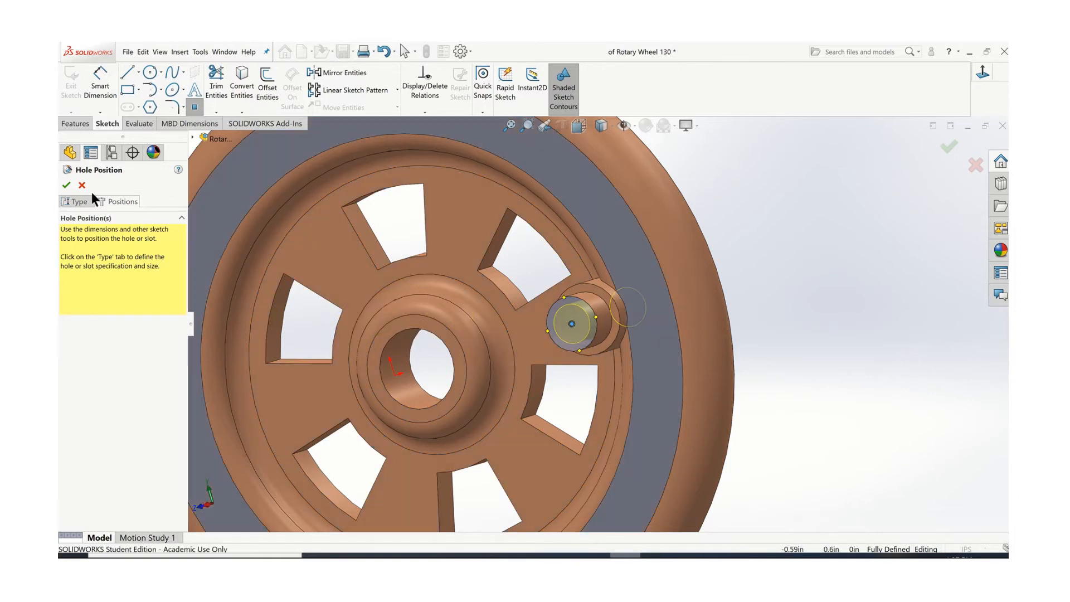
left_click(65, 185)
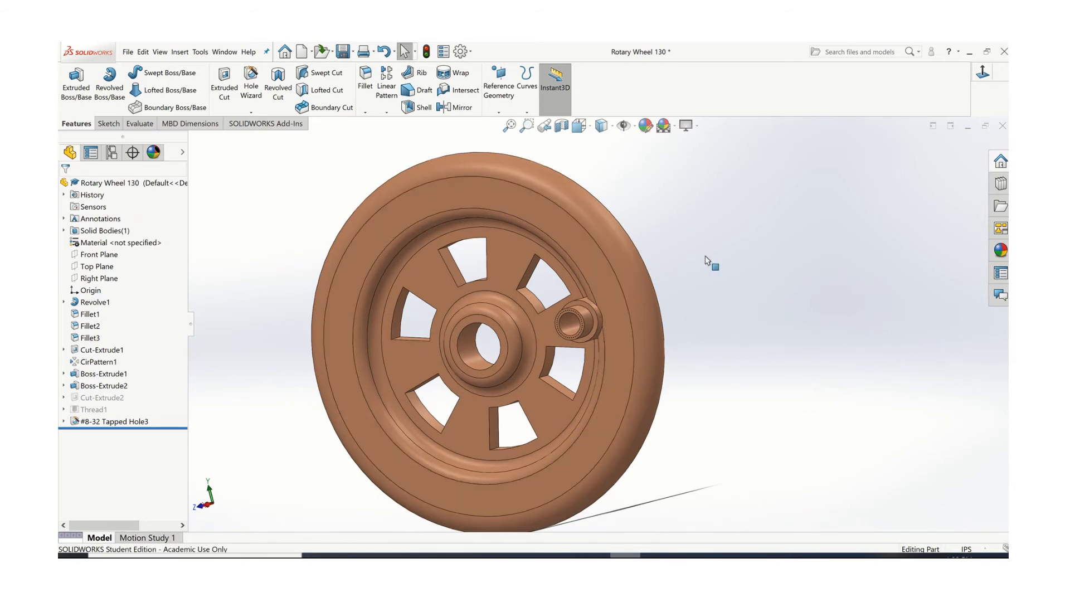
Step: Suppress #8-32 Tapped Hole3 and unsuppress Cut-Extrude2 to restore the plain boss hole
left_click(573, 318)
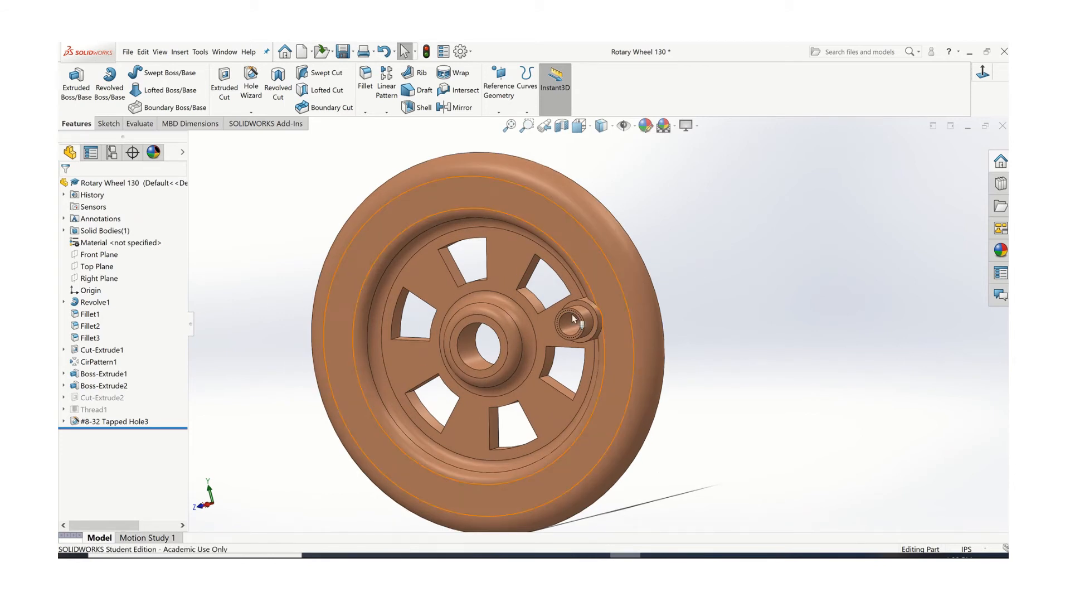
mouse_move(572, 317)
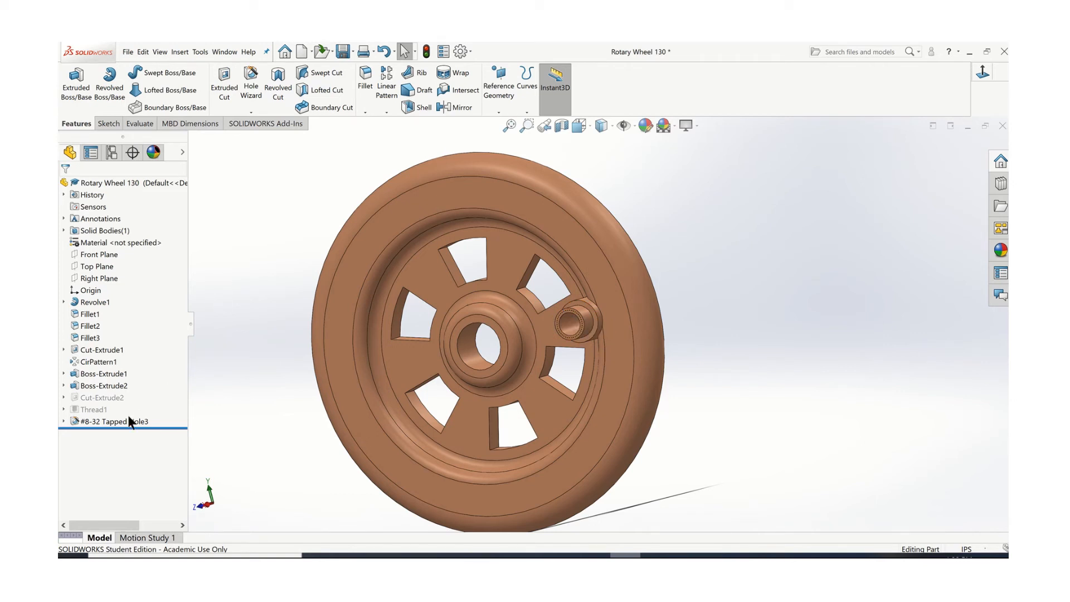
right_click(113, 421)
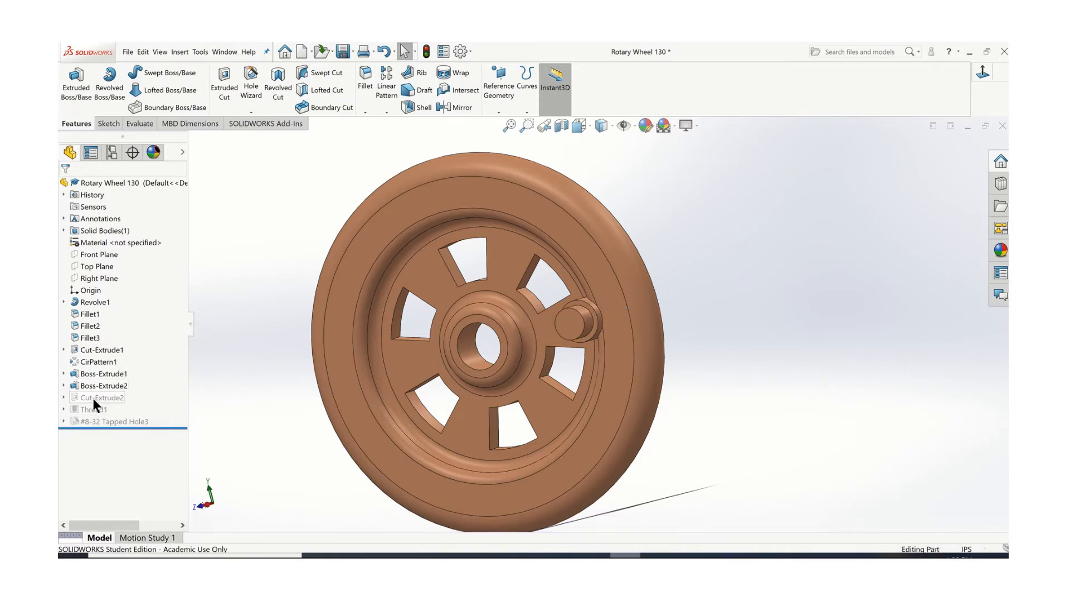
right_click(103, 397)
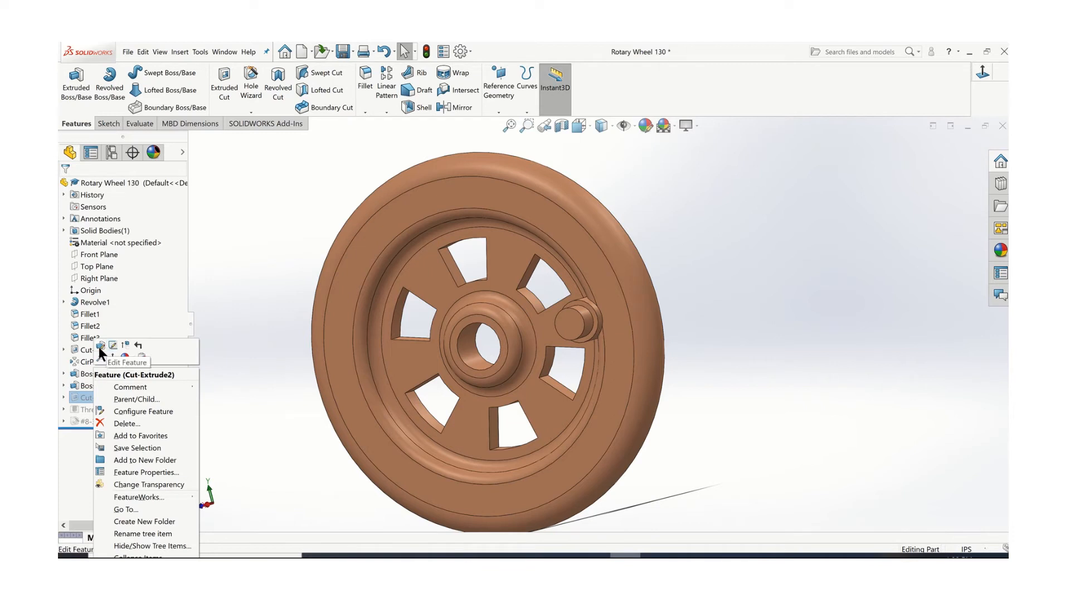
left_click(270, 286)
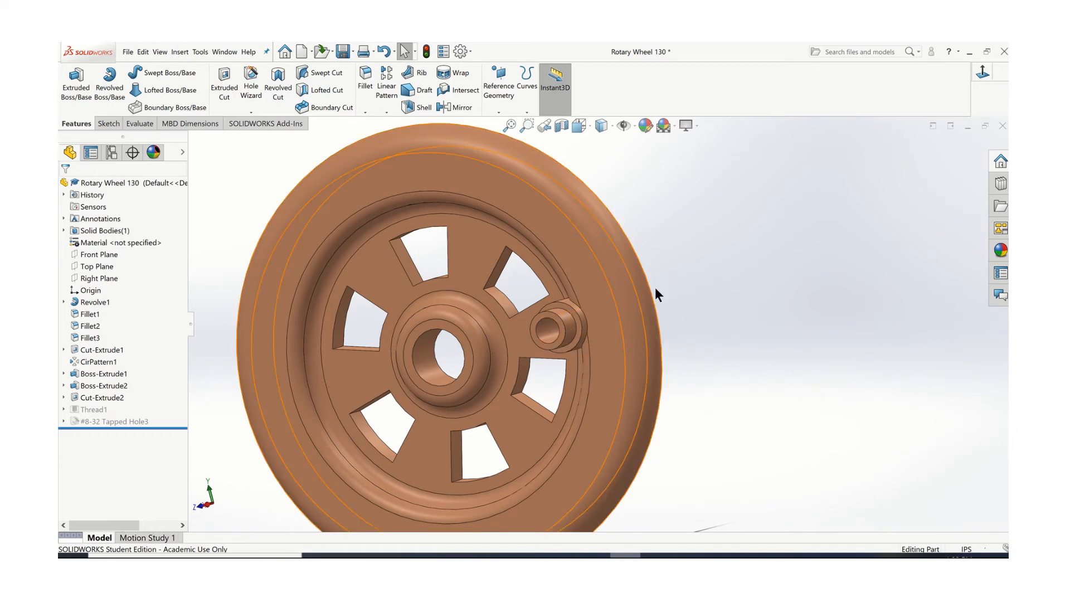
left_click_drag(655, 294, 689, 258)
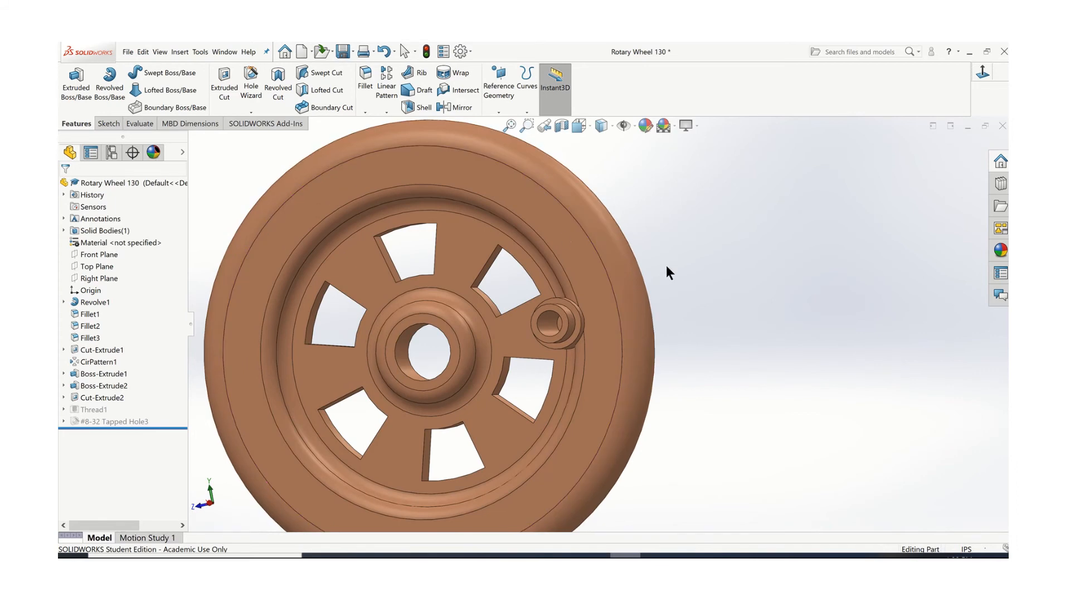
Step: Start a Thread feature, Inch Tap type, 0.375in blind, applied to the boss hole's edge
left_click(251, 90)
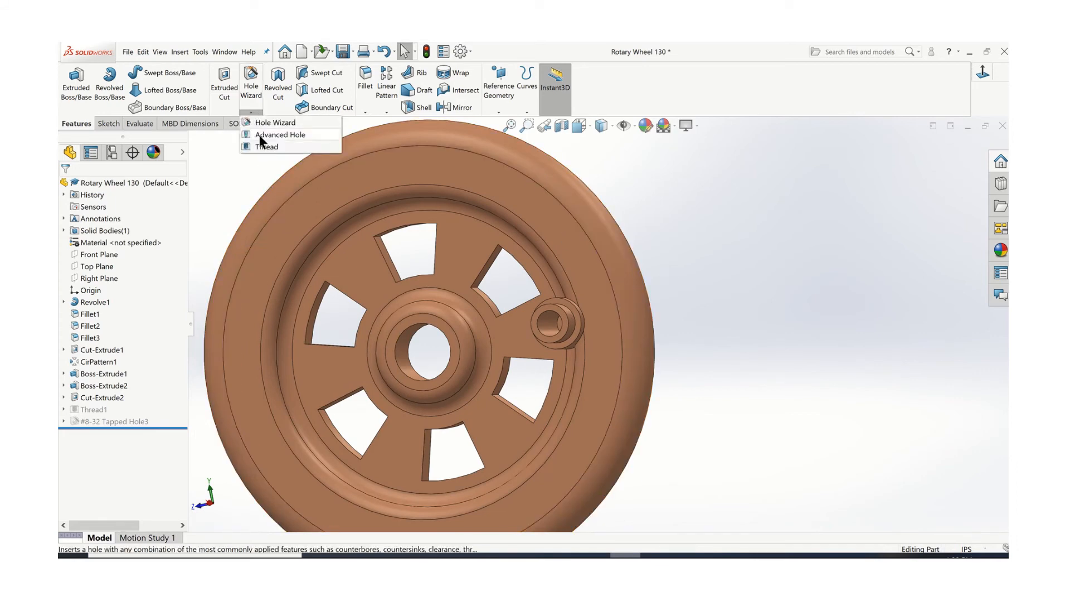
mouse_move(265, 147)
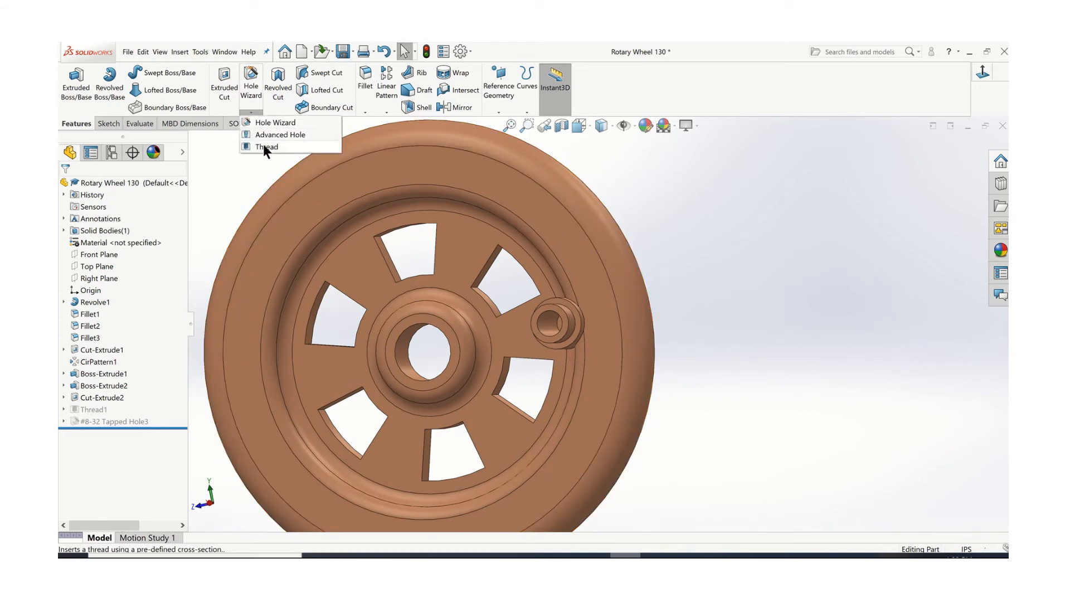
left_click(266, 147)
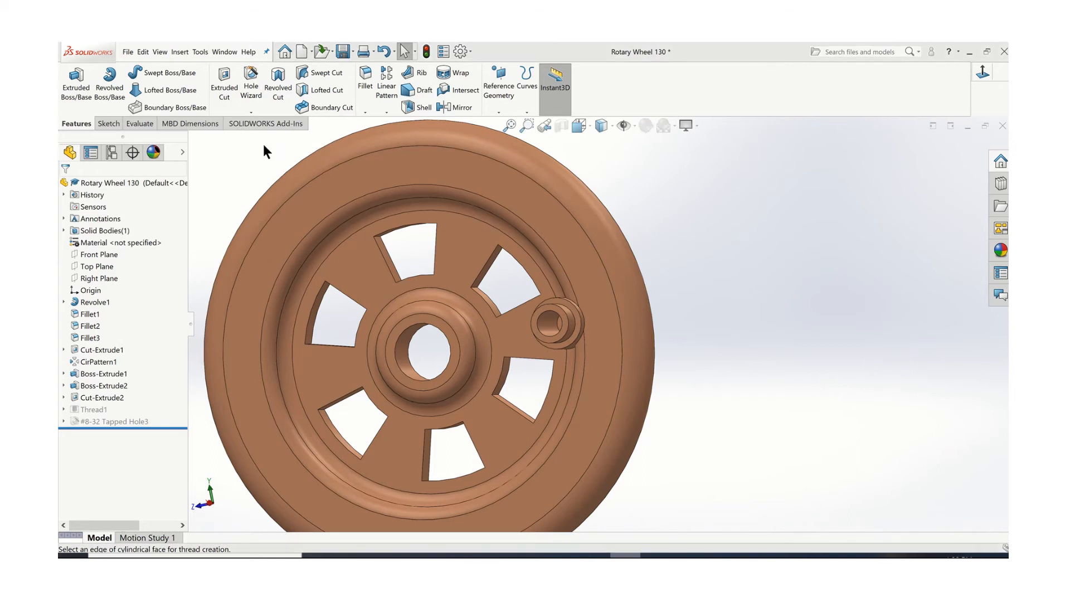
left_click(116, 421)
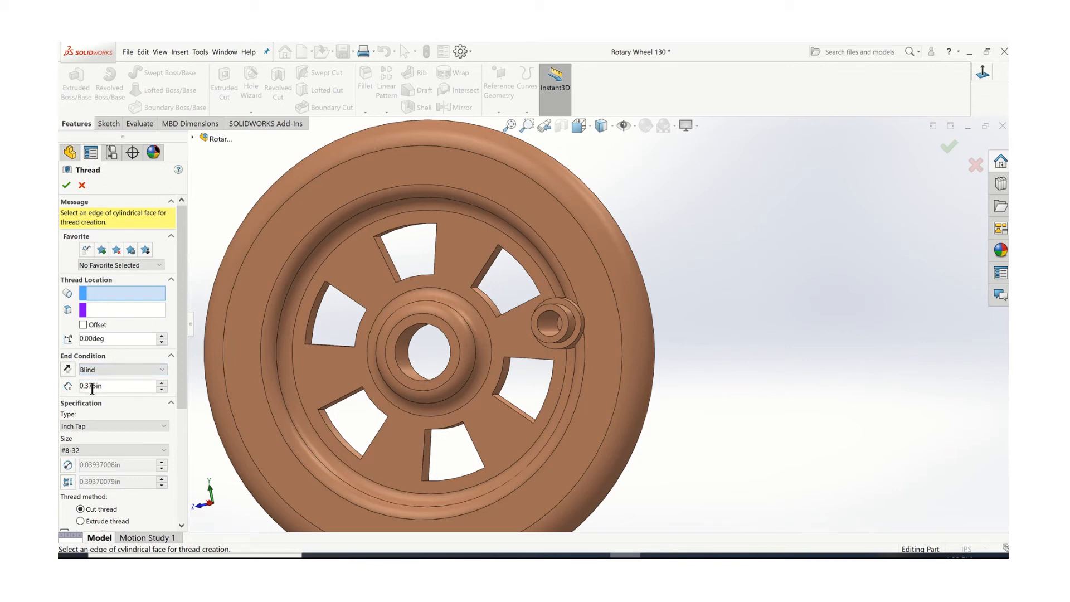
left_click(114, 426)
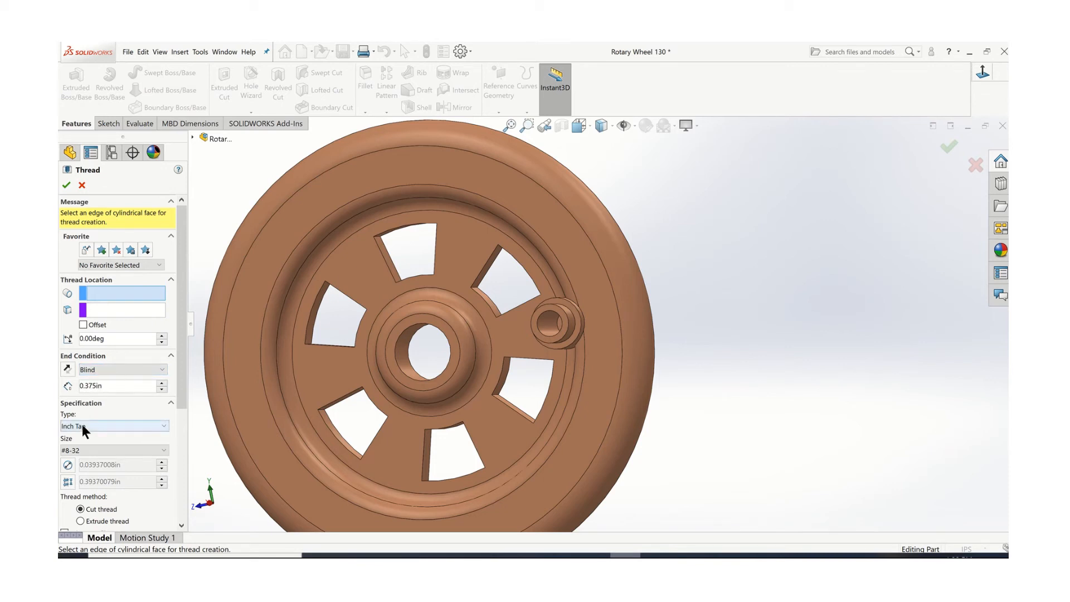
left_click(114, 425)
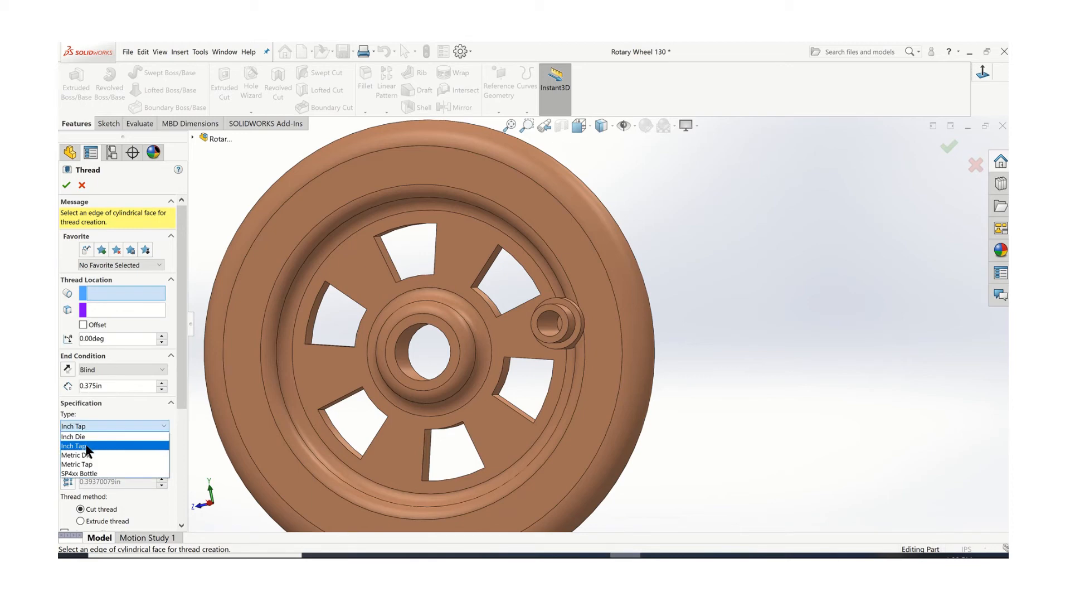
left_click(74, 446)
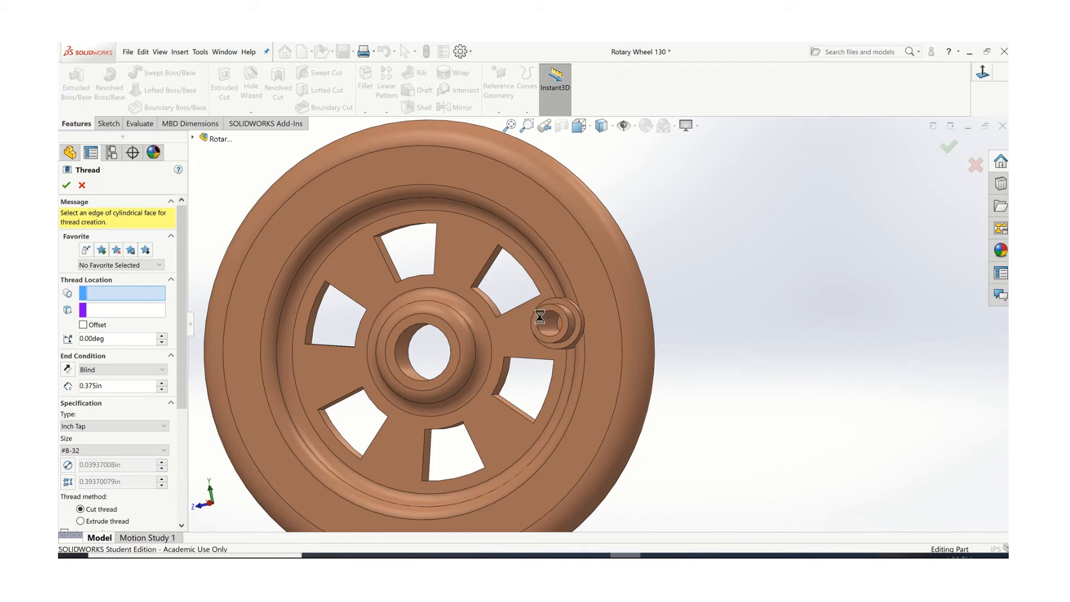
left_click(559, 322)
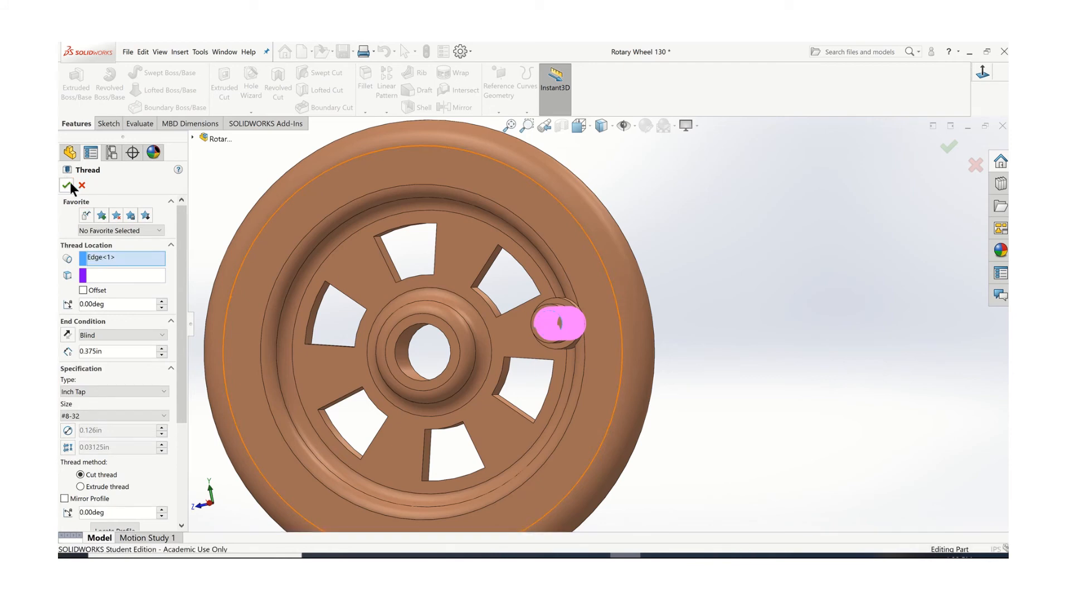
left_click(66, 187)
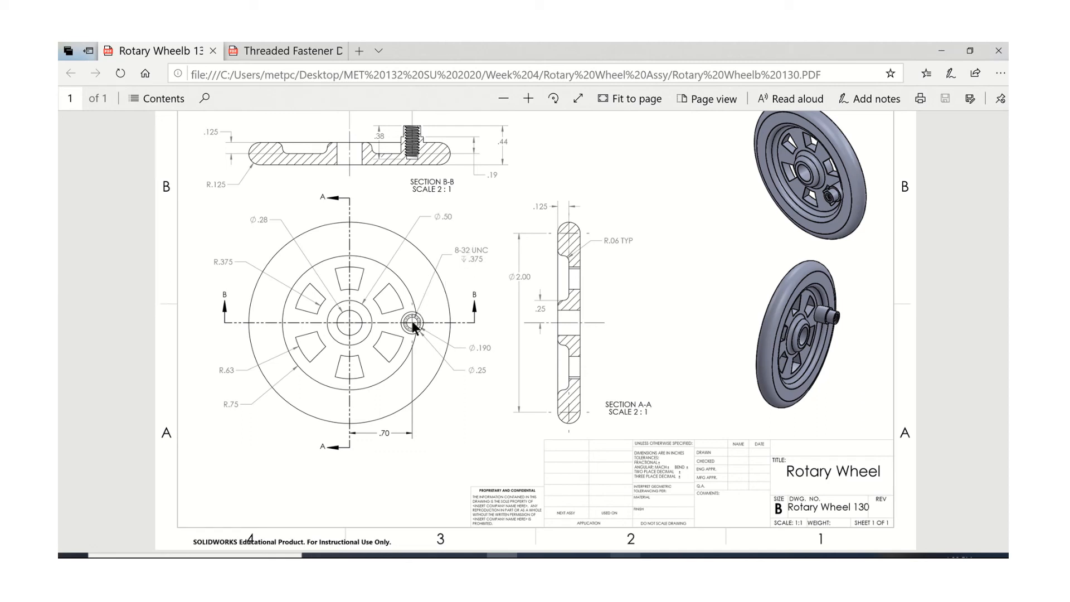
mouse_move(457, 257)
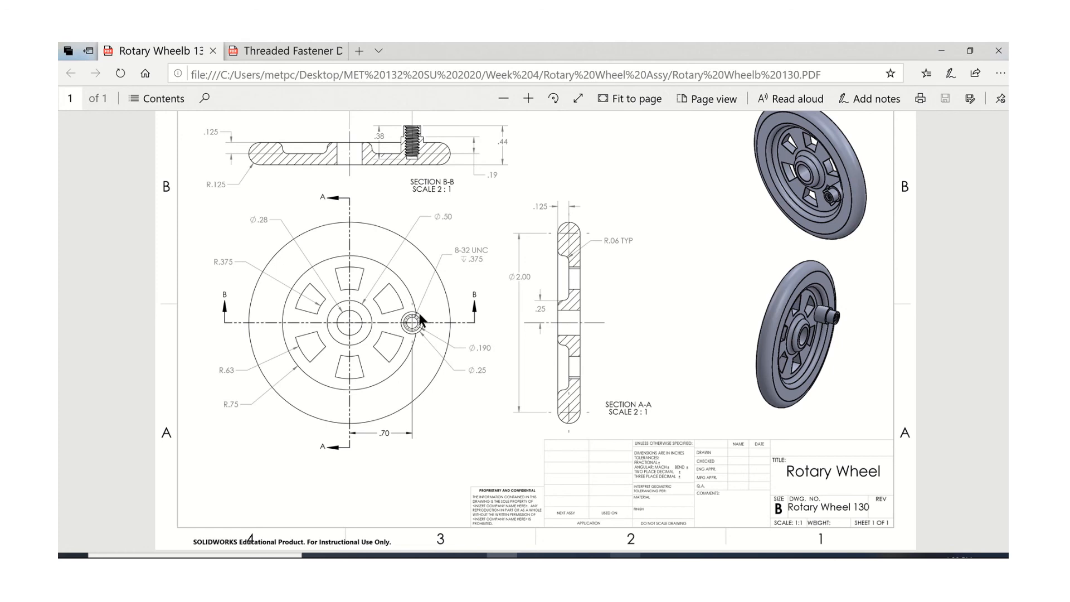
mouse_move(488, 253)
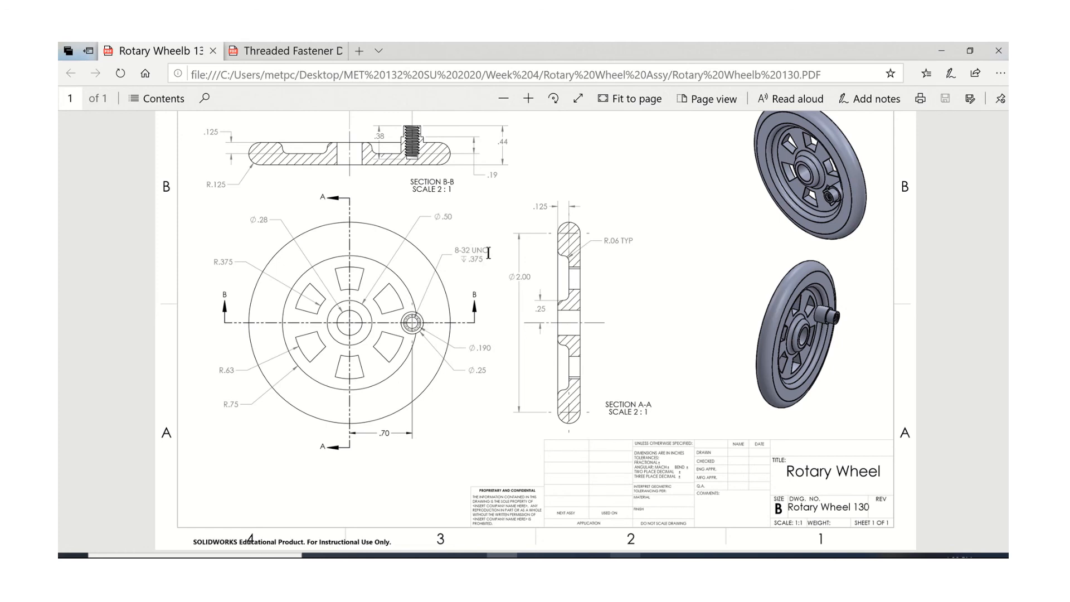